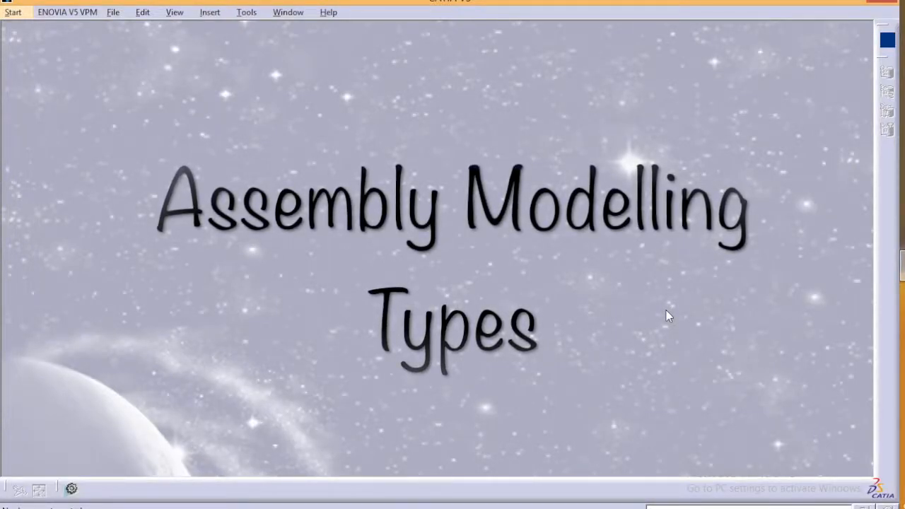
{"action": "mouse_move", "coordinate": [674, 317]}
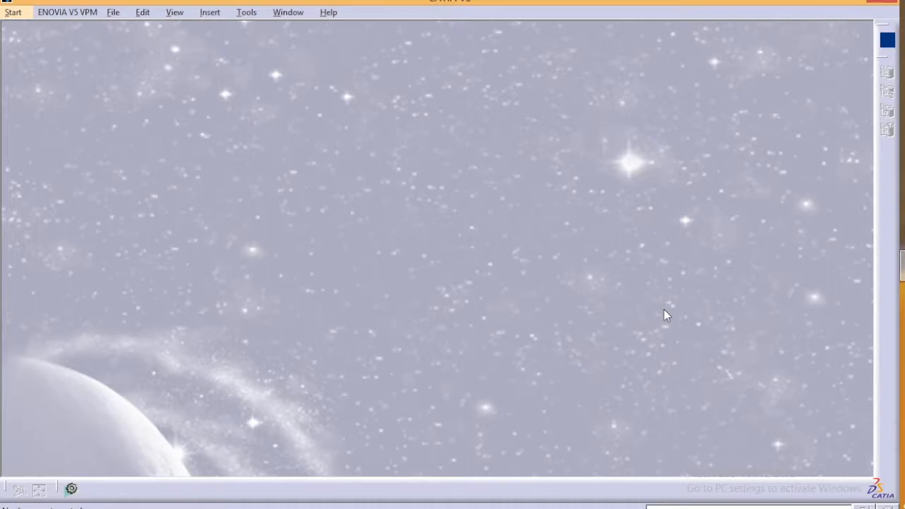
{"action": "mouse_move", "coordinate": [46, 40]}
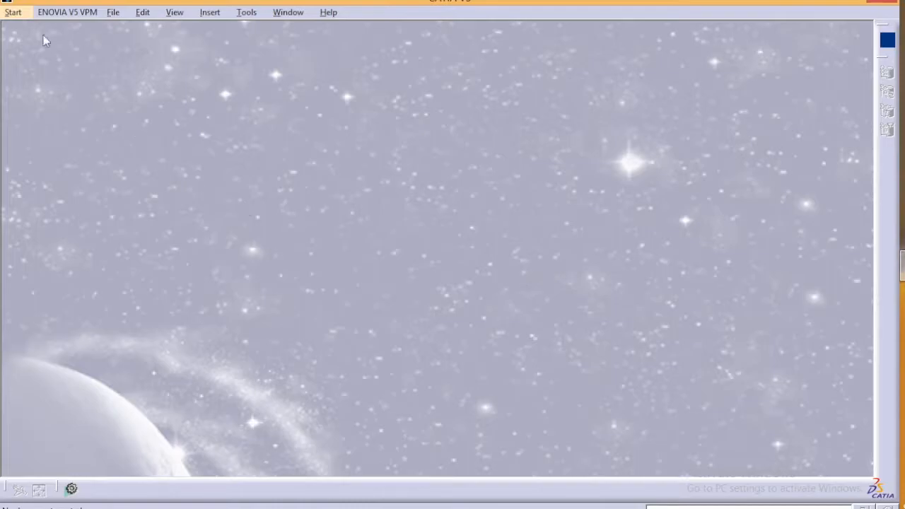
Start a new Part document, then a new empty Product, cancelling the component file chooser.
{"action": "left_click", "coordinate": [13, 12]}
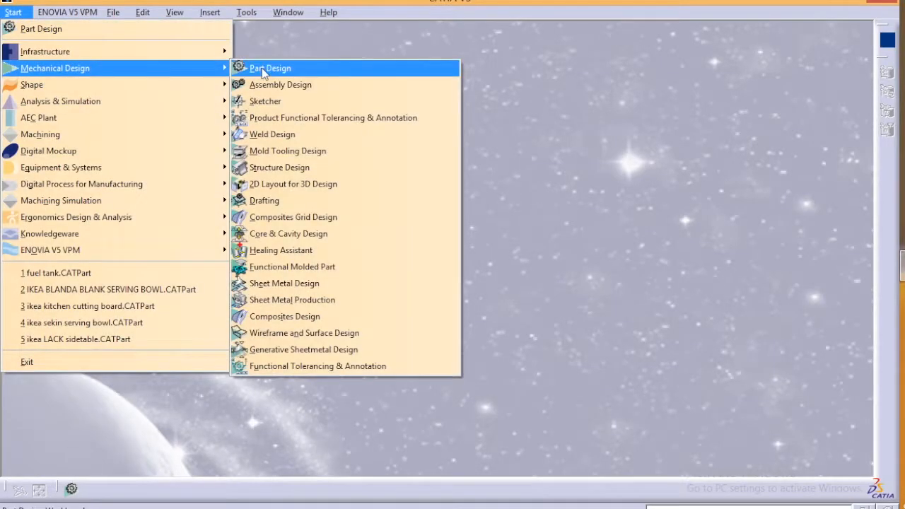
{"action": "mouse_move", "coordinate": [292, 71]}
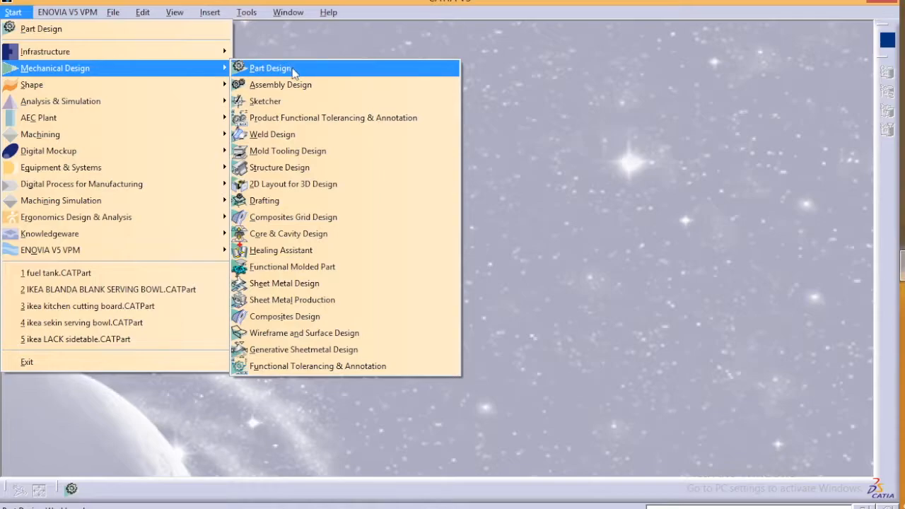
{"action": "left_click", "coordinate": [270, 68]}
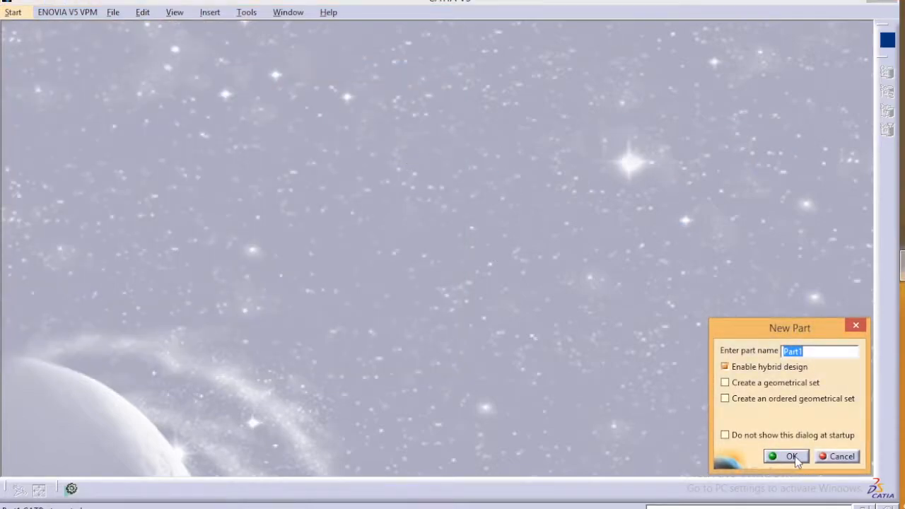
{"action": "left_click", "coordinate": [786, 455]}
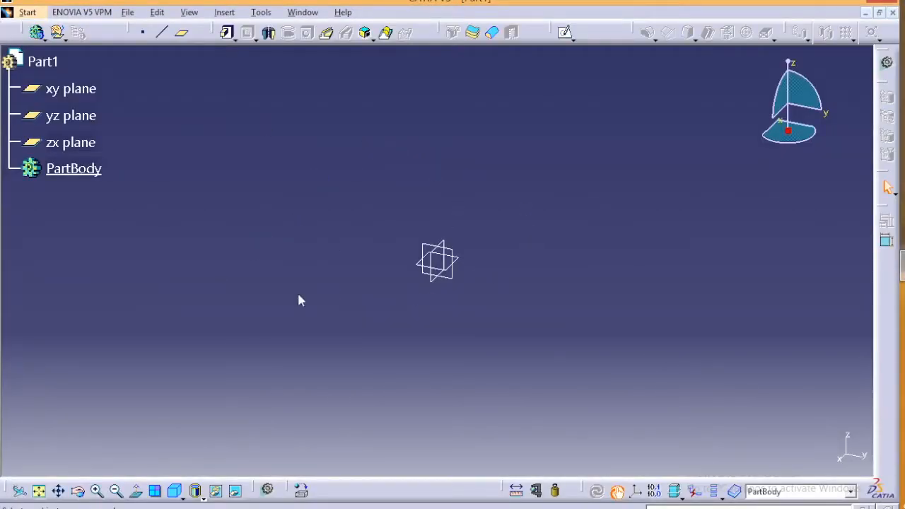
{"action": "mouse_move", "coordinate": [360, 207]}
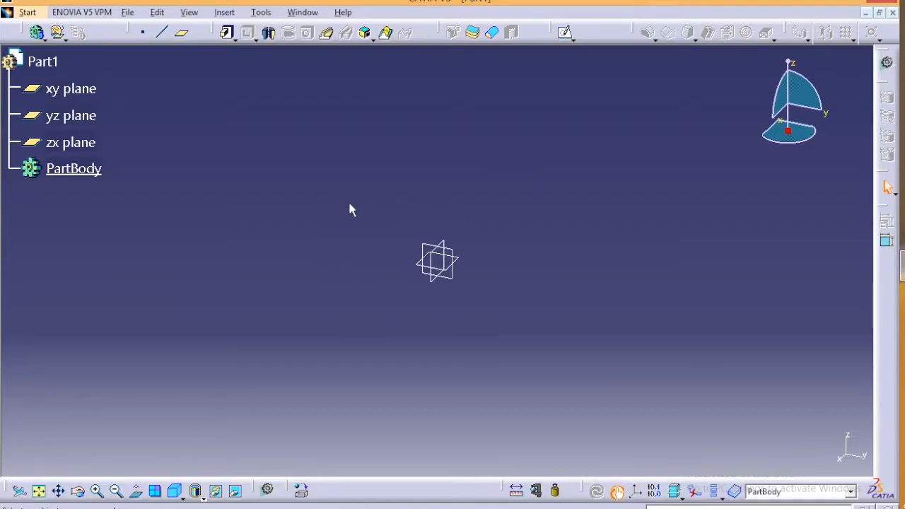
{"action": "mouse_move", "coordinate": [348, 211]}
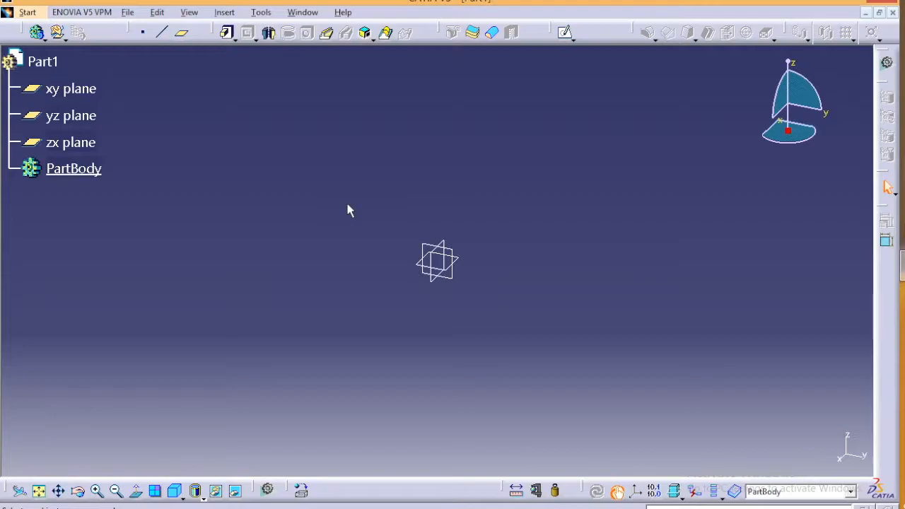
{"action": "mouse_move", "coordinate": [481, 235]}
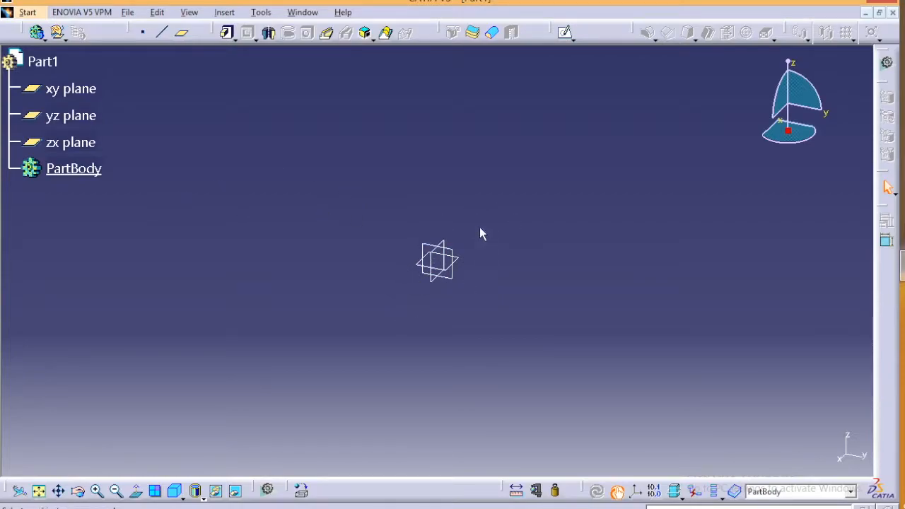
{"action": "mouse_move", "coordinate": [473, 116]}
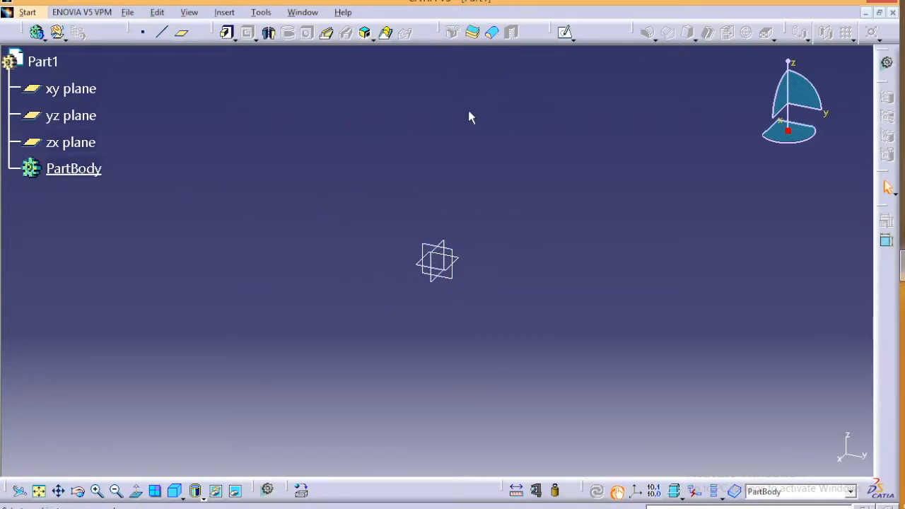
{"action": "mouse_move", "coordinate": [662, 107]}
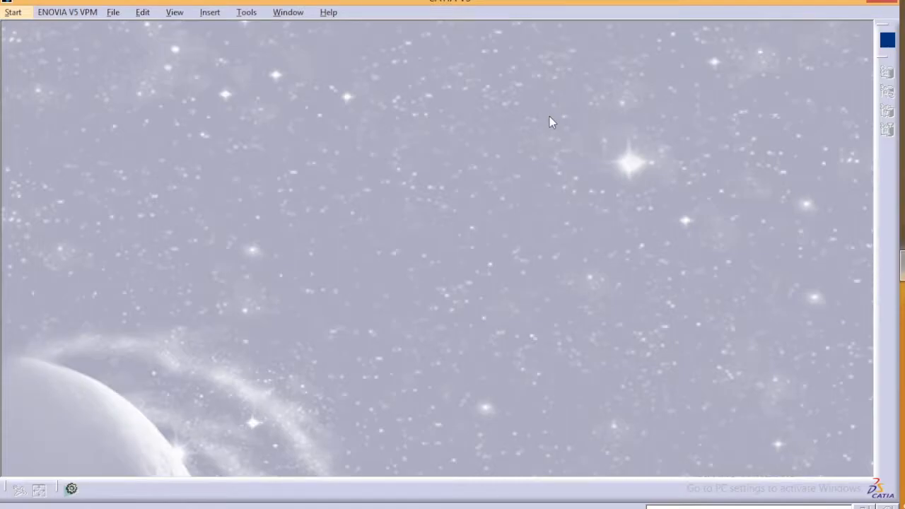
{"action": "left_click", "coordinate": [13, 11]}
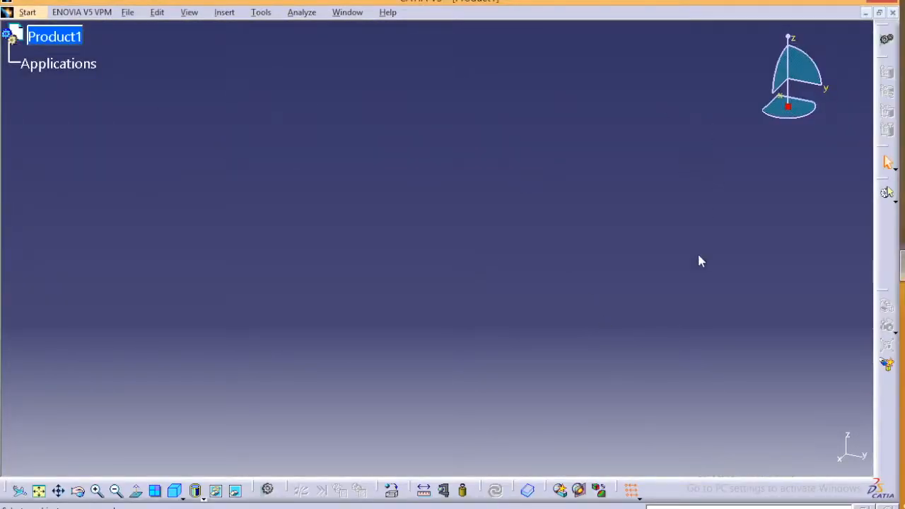
{"action": "left_click", "coordinate": [224, 11]}
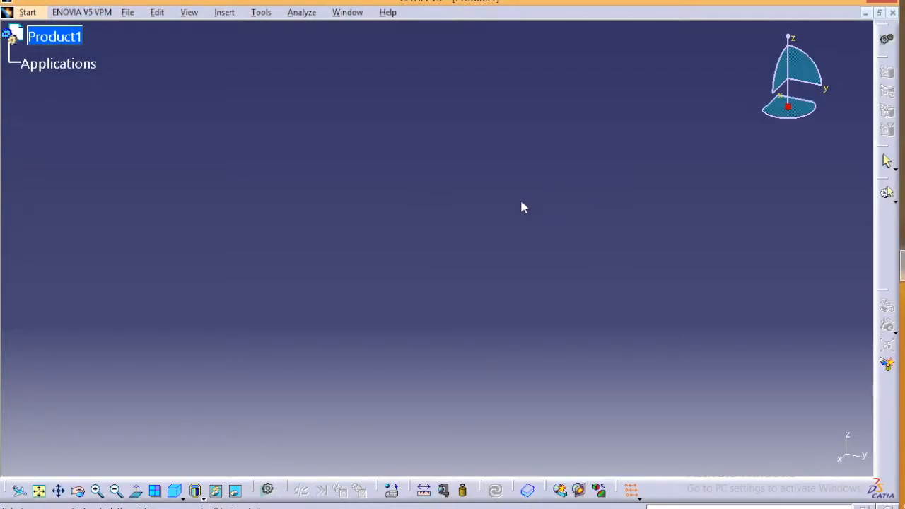
{"action": "mouse_move", "coordinate": [498, 212]}
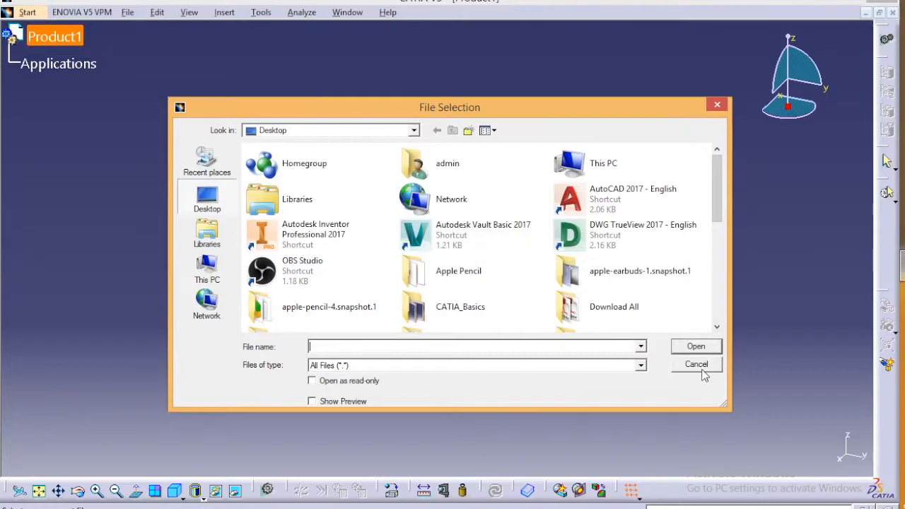
{"action": "left_click", "coordinate": [696, 363]}
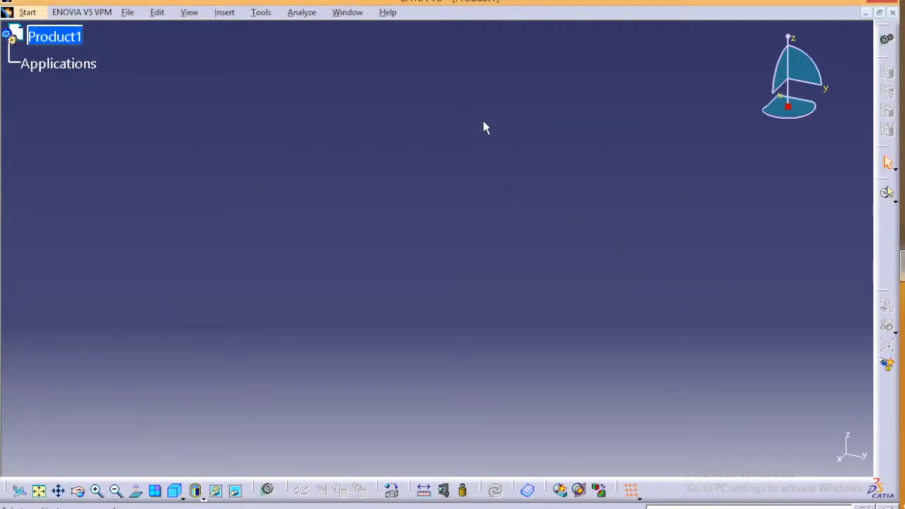
{"action": "mouse_move", "coordinate": [543, 191]}
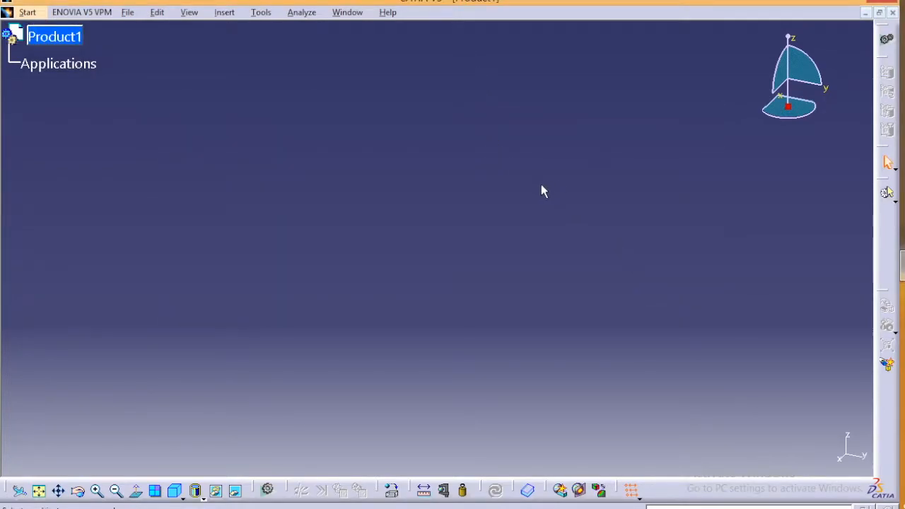
{"action": "mouse_move", "coordinate": [552, 191]}
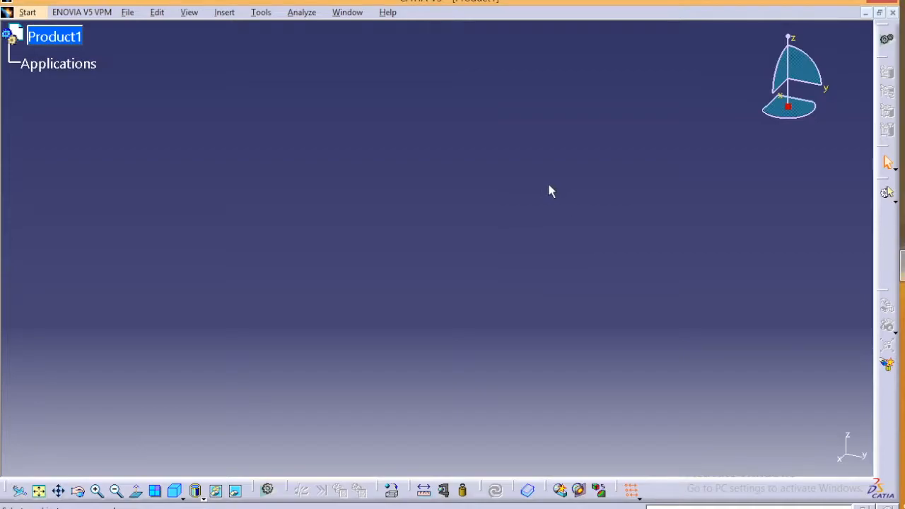
{"action": "mouse_move", "coordinate": [508, 209]}
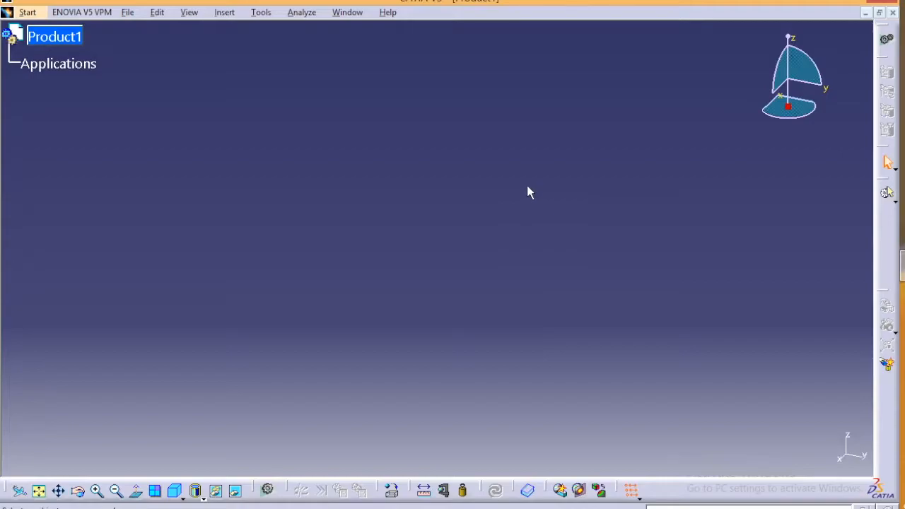
{"action": "mouse_move", "coordinate": [521, 192]}
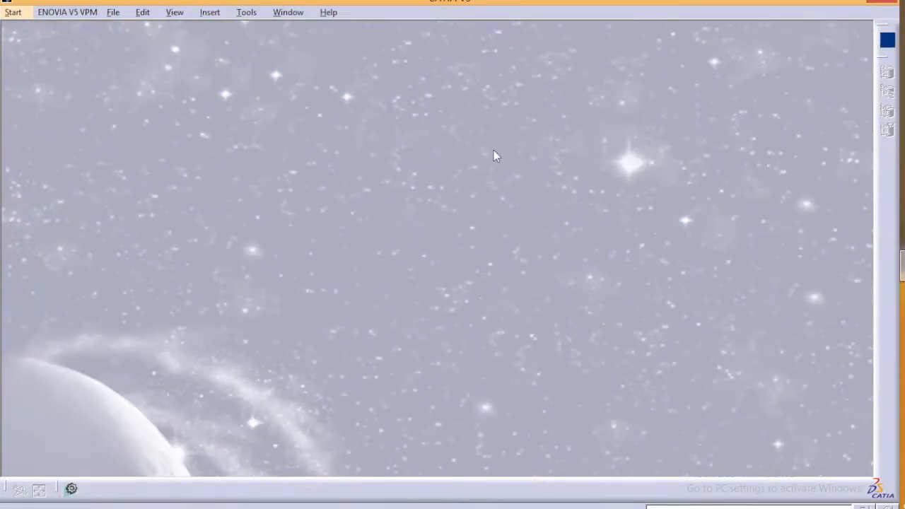
{"action": "mouse_move", "coordinate": [492, 155]}
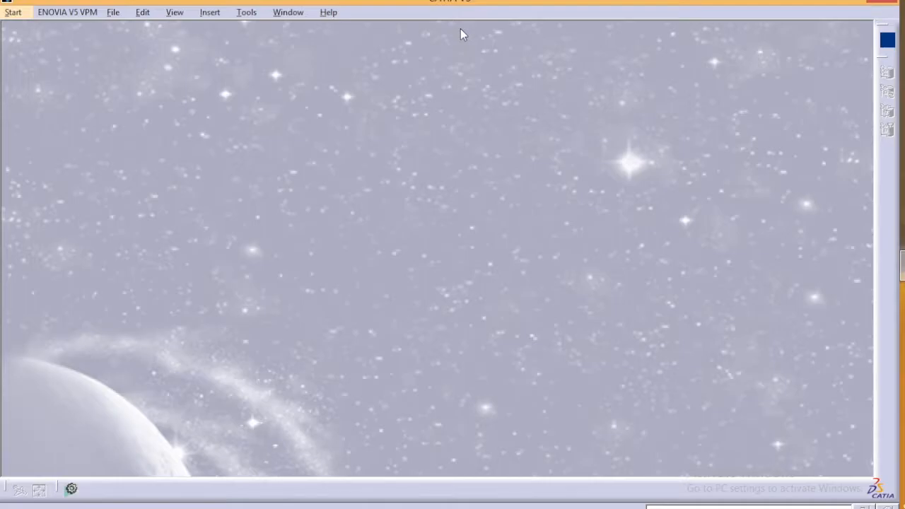
{"action": "mouse_move", "coordinate": [452, 51]}
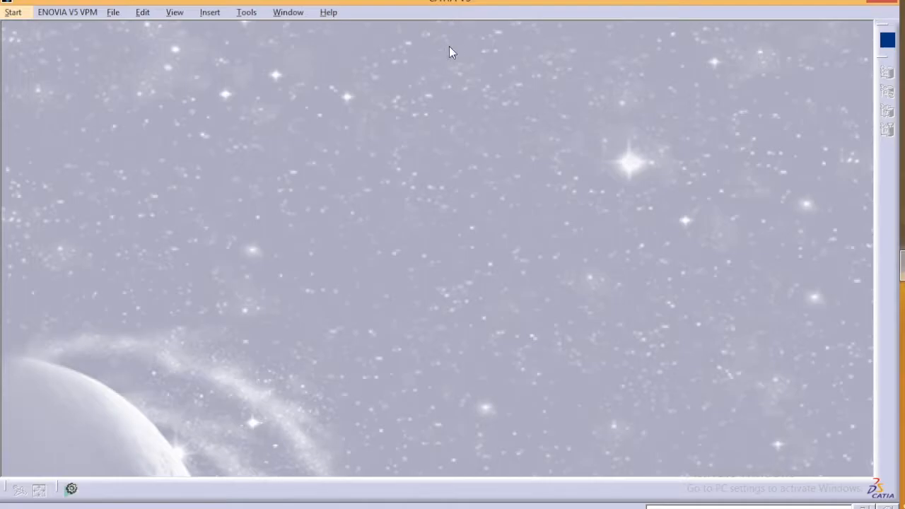
{"action": "mouse_move", "coordinate": [465, 57]}
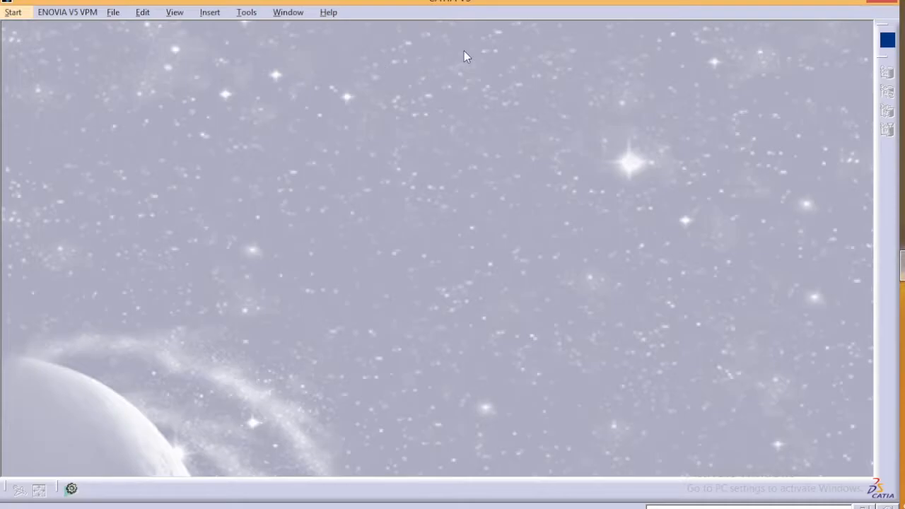
{"action": "mouse_move", "coordinate": [436, 62]}
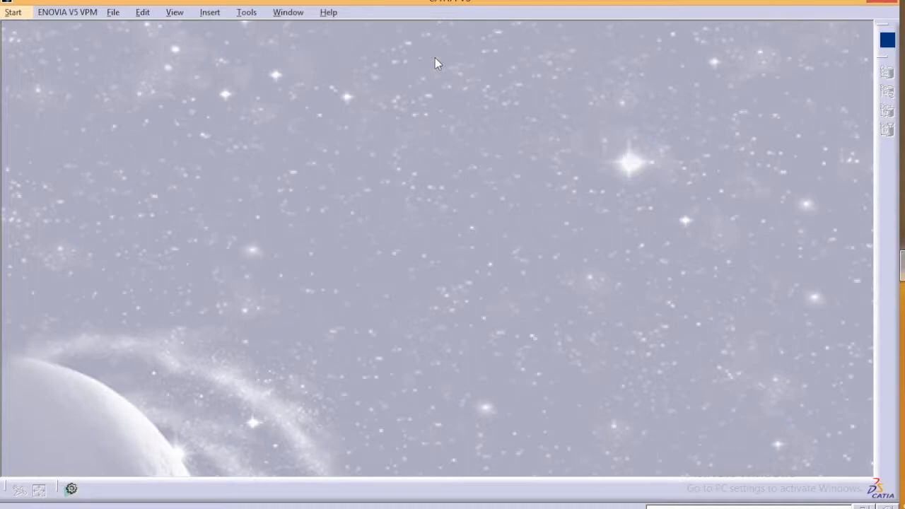
{"action": "mouse_move", "coordinate": [82, 40]}
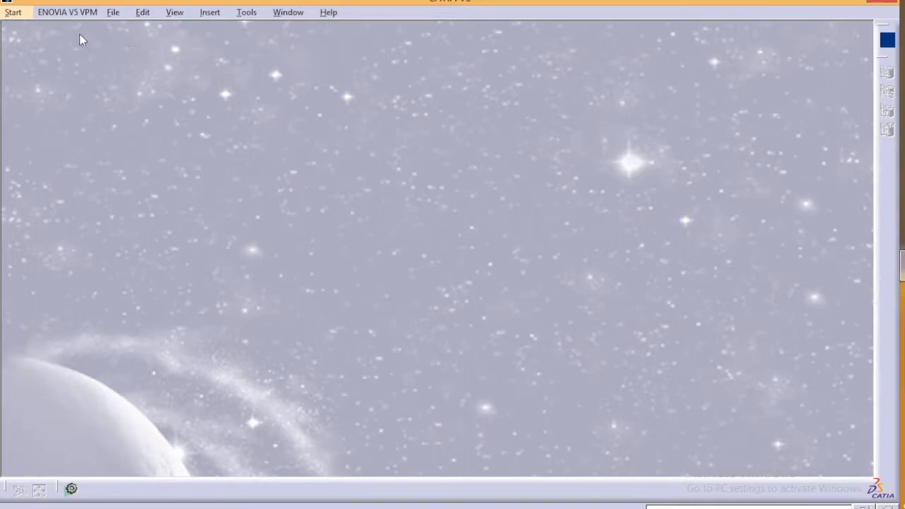
Create Product1 and insert a new sub-product Product2 under it.
{"action": "left_click", "coordinate": [13, 11]}
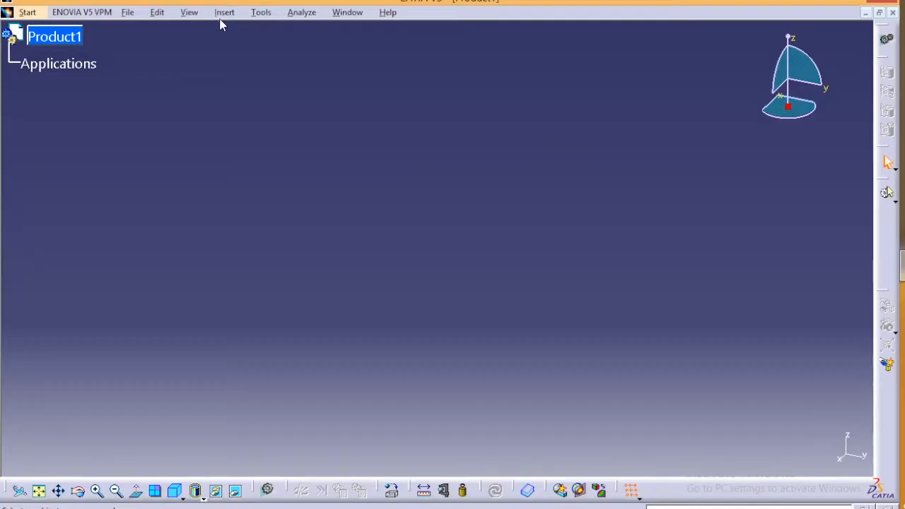
{"action": "left_click", "coordinate": [224, 11]}
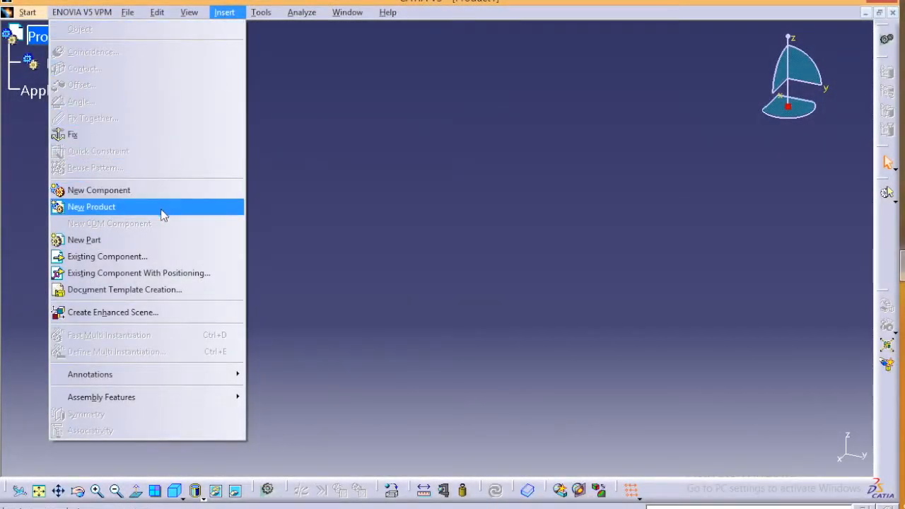
{"action": "left_click", "coordinate": [91, 206]}
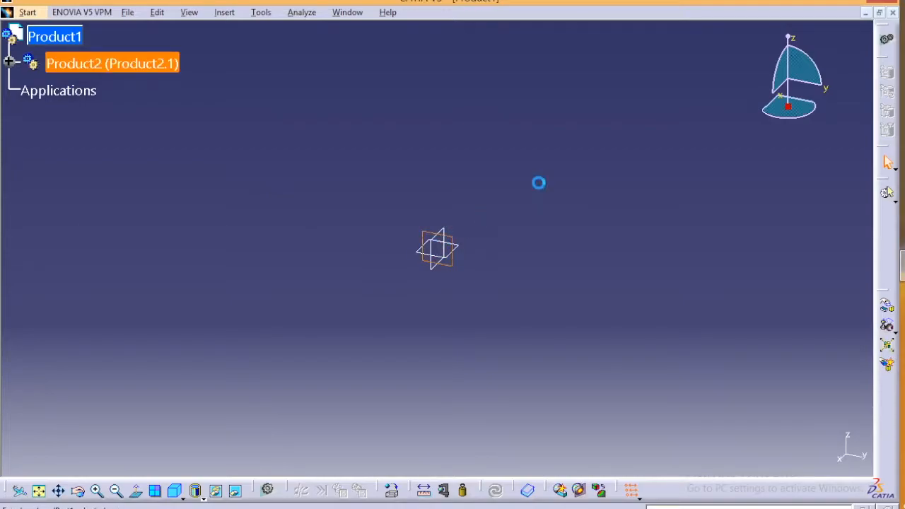
{"action": "left_click", "coordinate": [58, 91]}
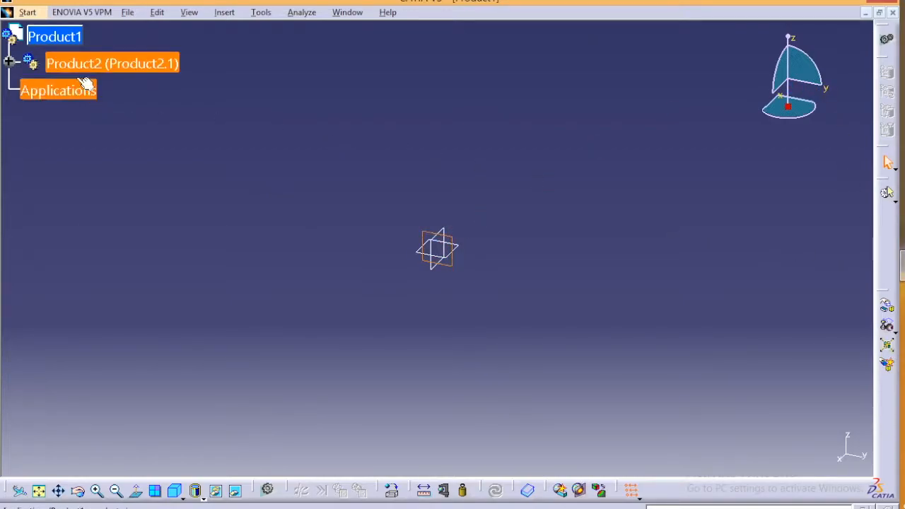
{"action": "left_click", "coordinate": [112, 62]}
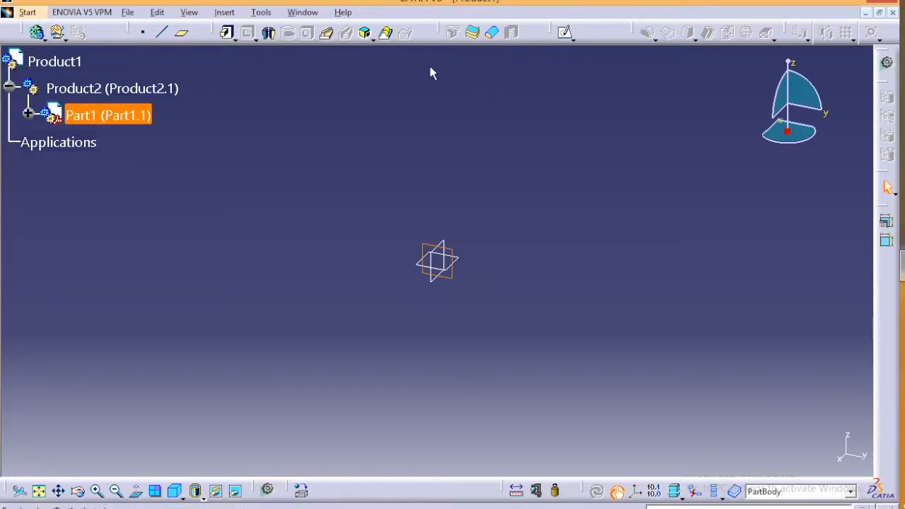
{"action": "mouse_move", "coordinate": [460, 140]}
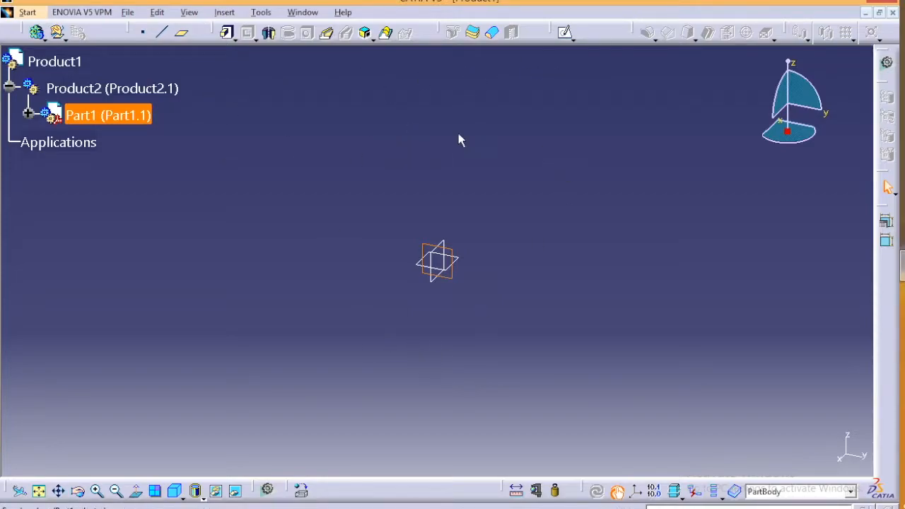
Insert a new part Part1 inside Product2.
{"action": "left_click", "coordinate": [59, 141]}
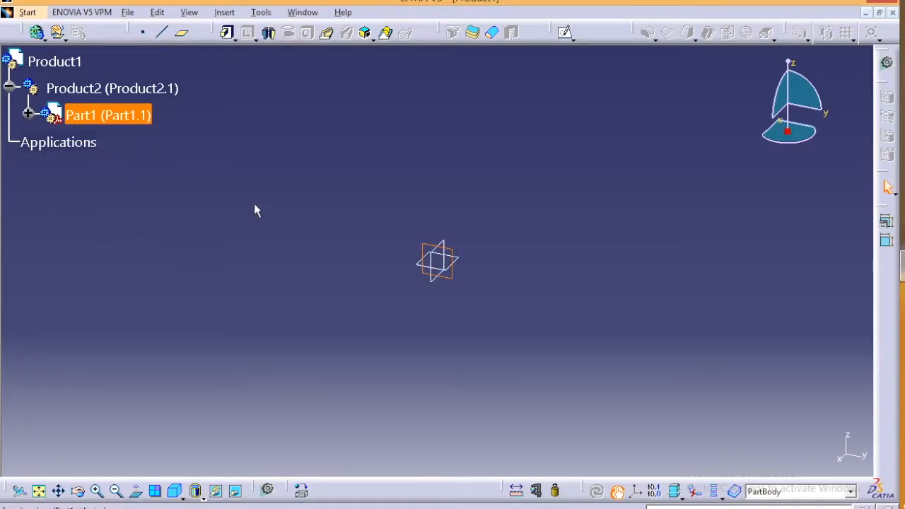
{"action": "mouse_move", "coordinate": [614, 57]}
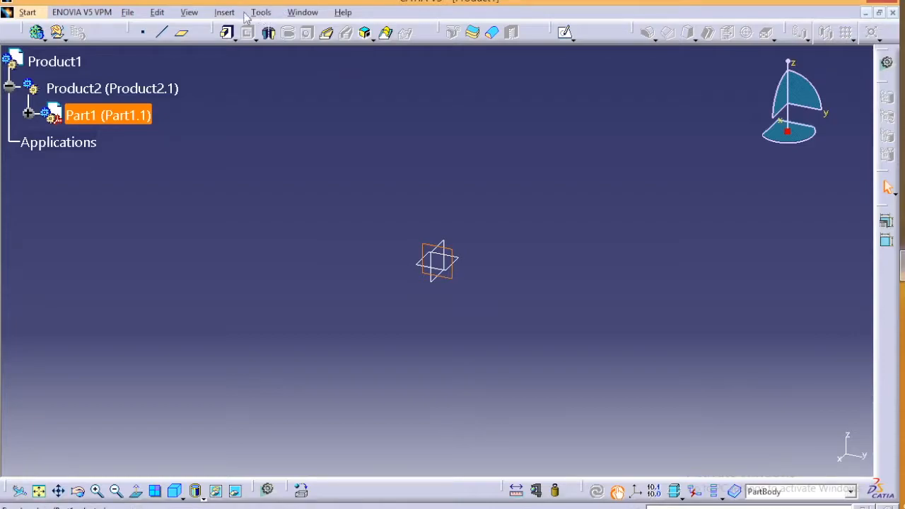
{"action": "left_click", "coordinate": [224, 11]}
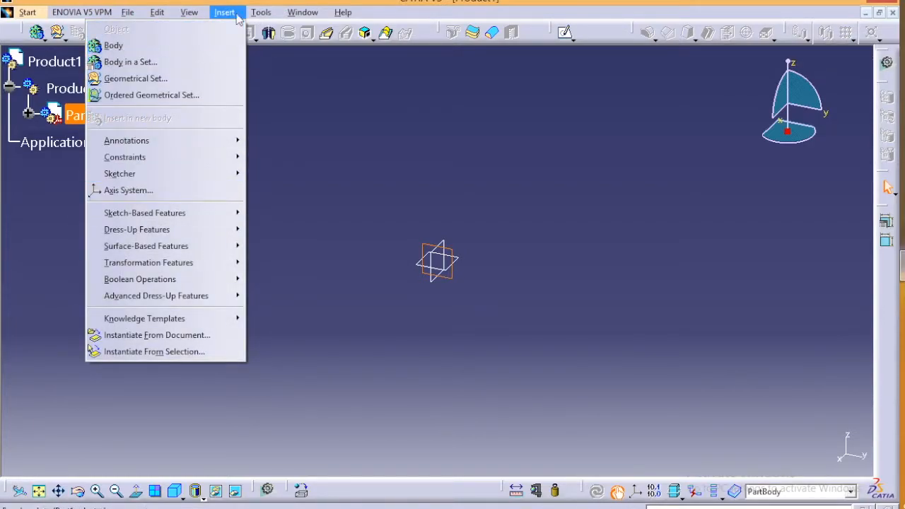
{"action": "left_click", "coordinate": [466, 150]}
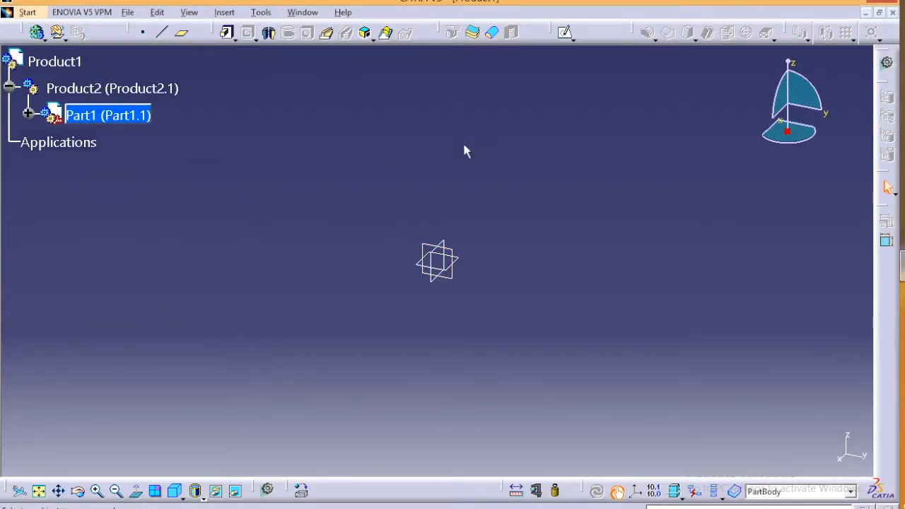
Insert a new part Part2 directly under Product1, beside the Product2 sub-assembly.
{"action": "left_click", "coordinate": [53, 63]}
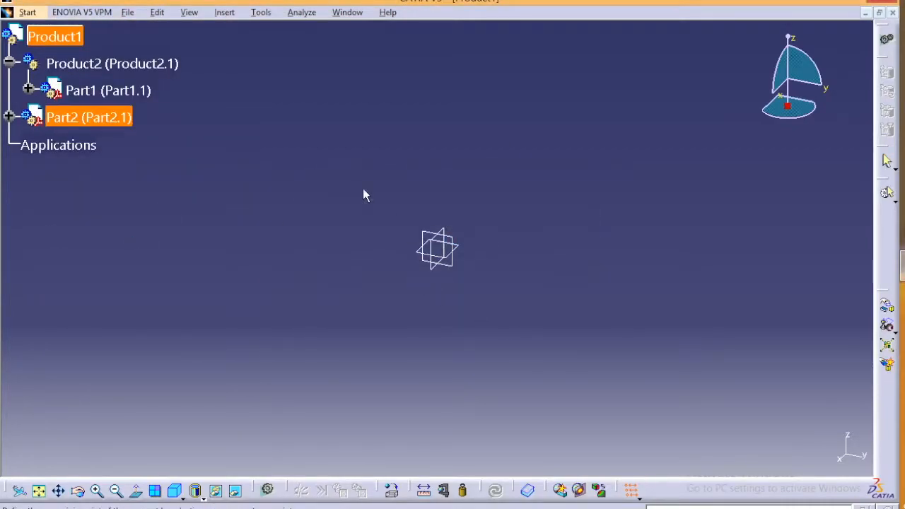
{"action": "mouse_move", "coordinate": [175, 111]}
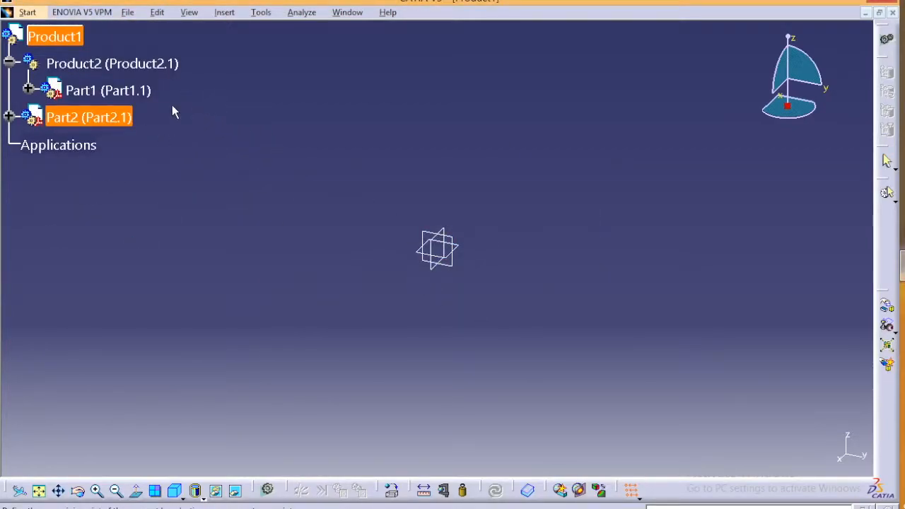
{"action": "mouse_move", "coordinate": [274, 173]}
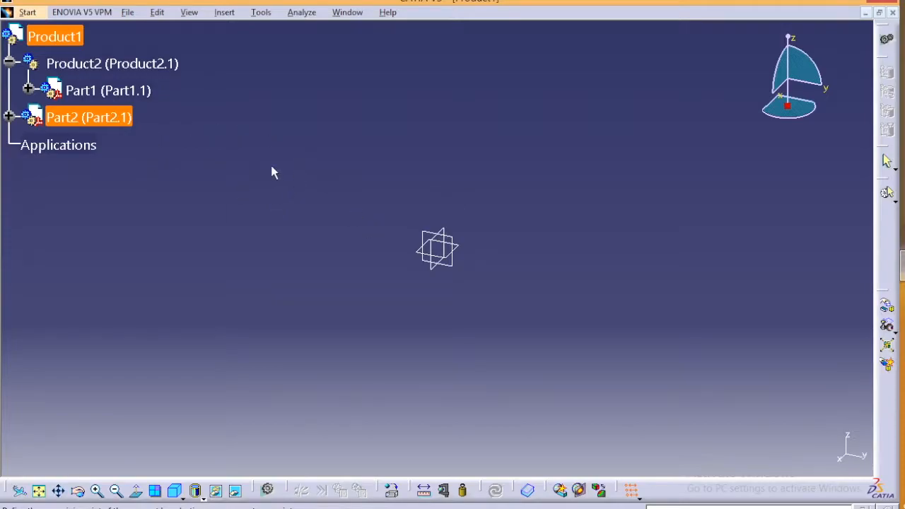
{"action": "mouse_move", "coordinate": [494, 226]}
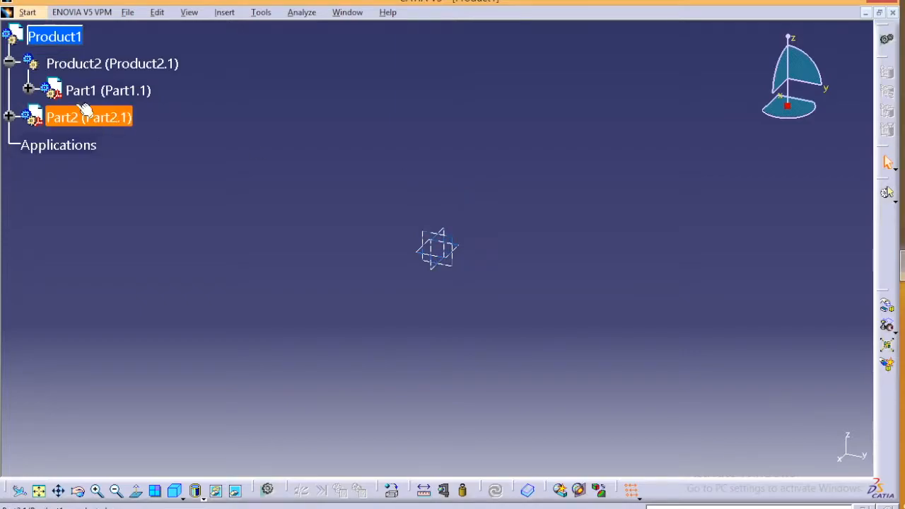
{"action": "left_click", "coordinate": [718, 287]}
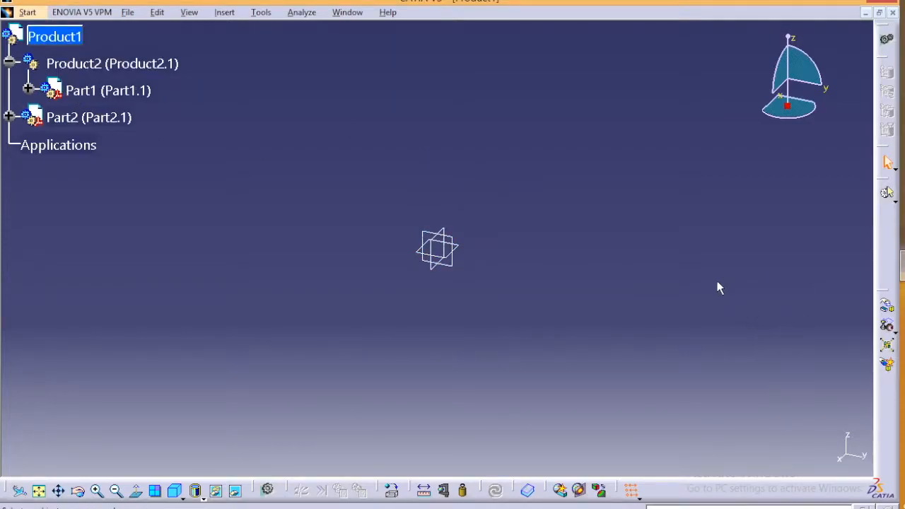
{"action": "mouse_move", "coordinate": [711, 287]}
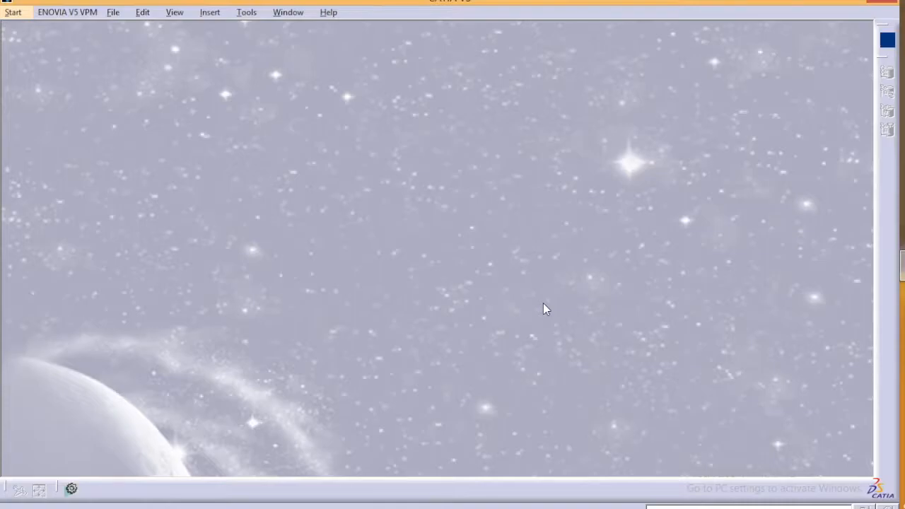
{"action": "mouse_move", "coordinate": [473, 277]}
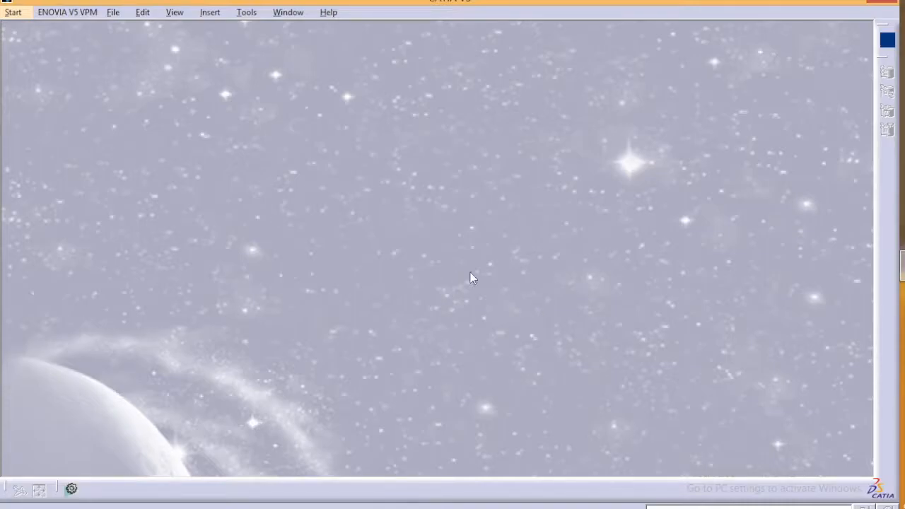